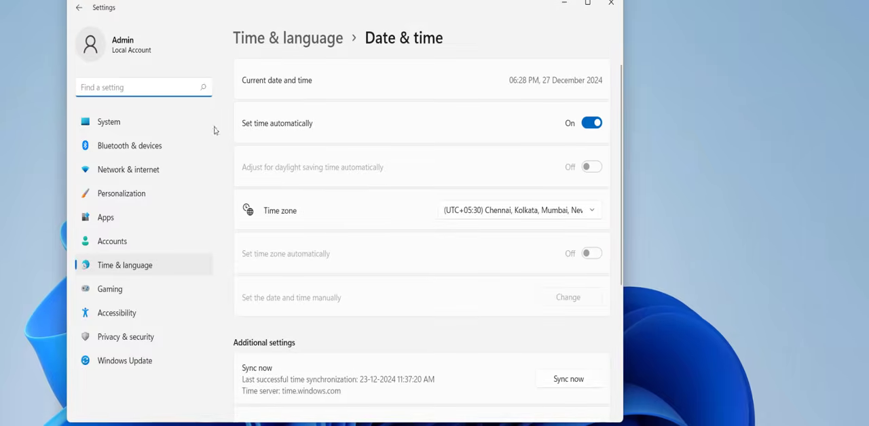
pyautogui.moveTo(465, 92)
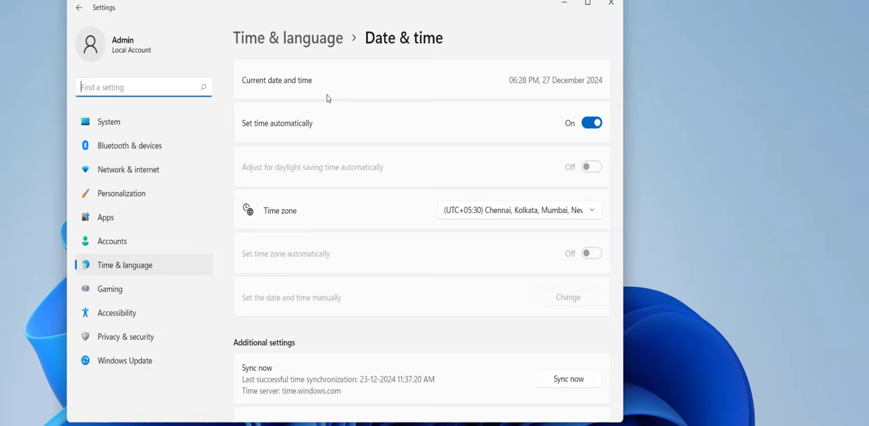
pyautogui.moveTo(336, 149)
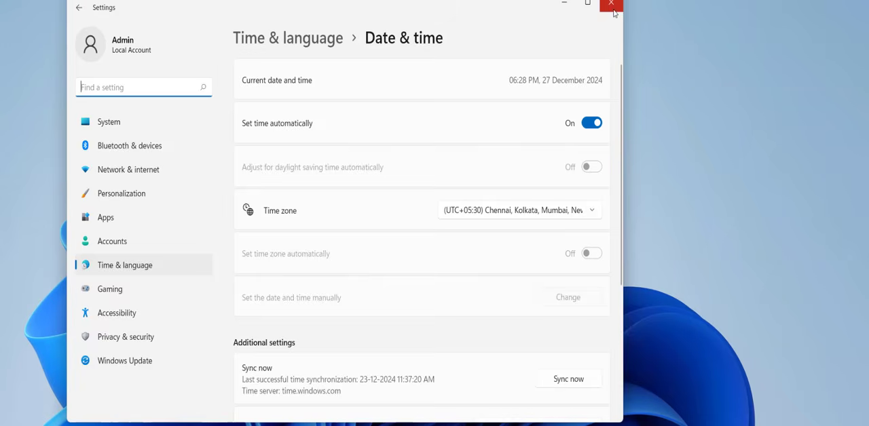
# Close the Date & time page of Settings, returning to the desktop
pyautogui.click(611, 4)
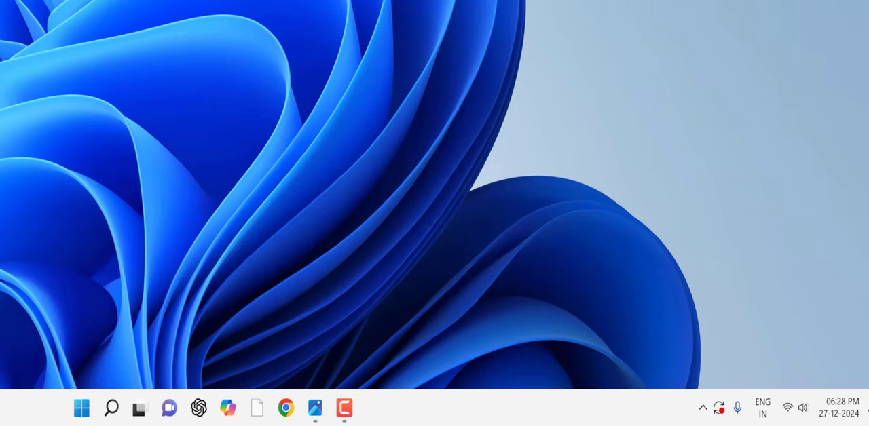
pyautogui.moveTo(790, 413)
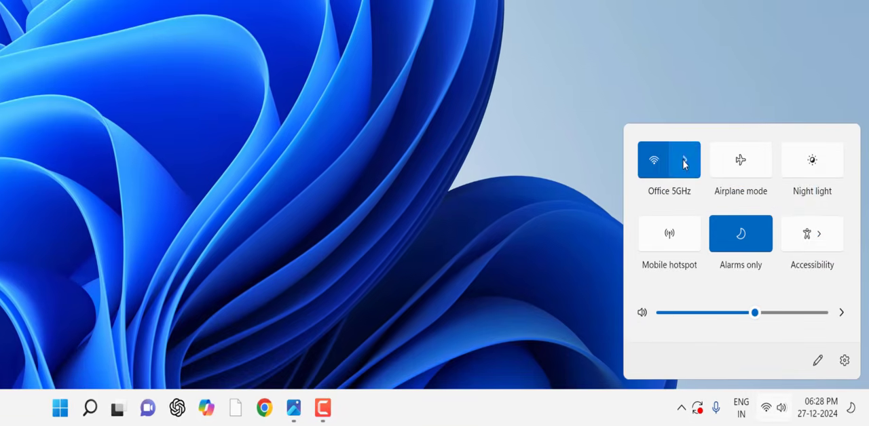
# Switch Wi-Fi back on in Quick Settings so nearby networks are listed
pyautogui.click(684, 160)
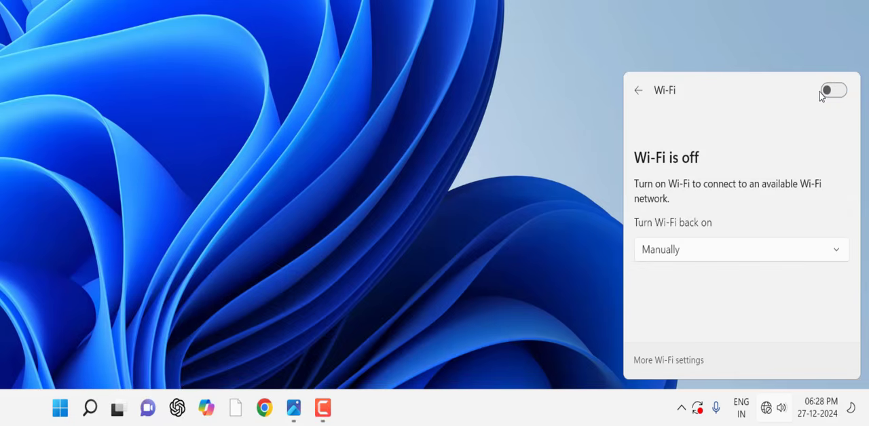
pyautogui.click(833, 89)
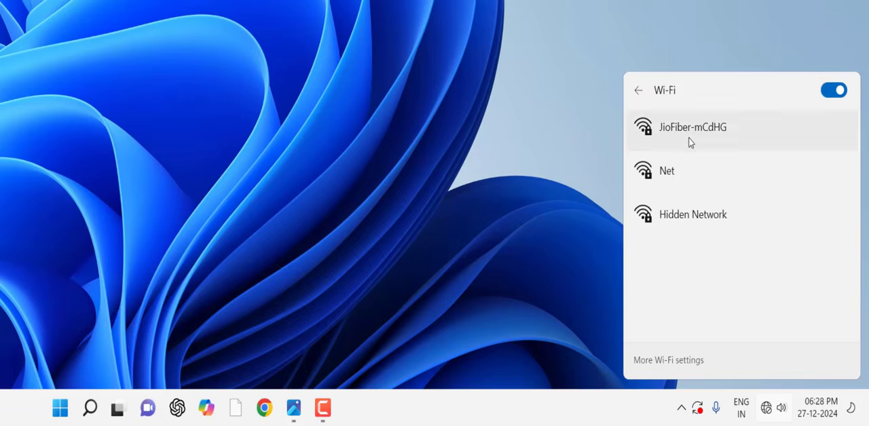
pyautogui.moveTo(700, 130)
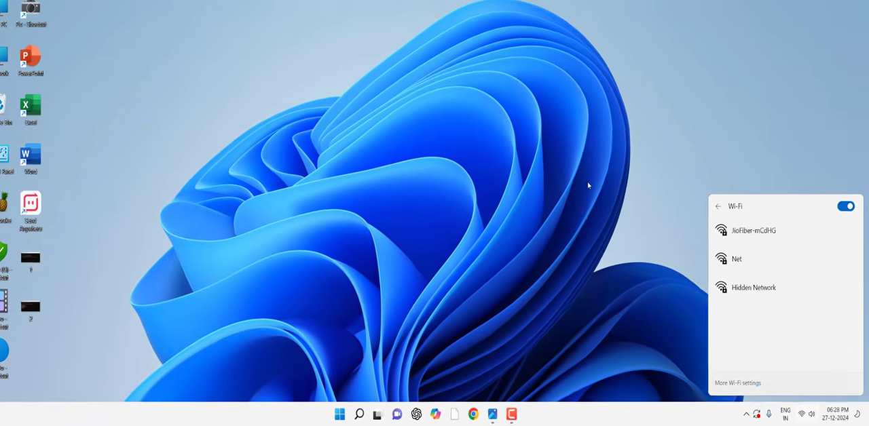
# Reach Network Connections and bring up the Wi-Fi 3 connection's actions
pyautogui.click(591, 191)
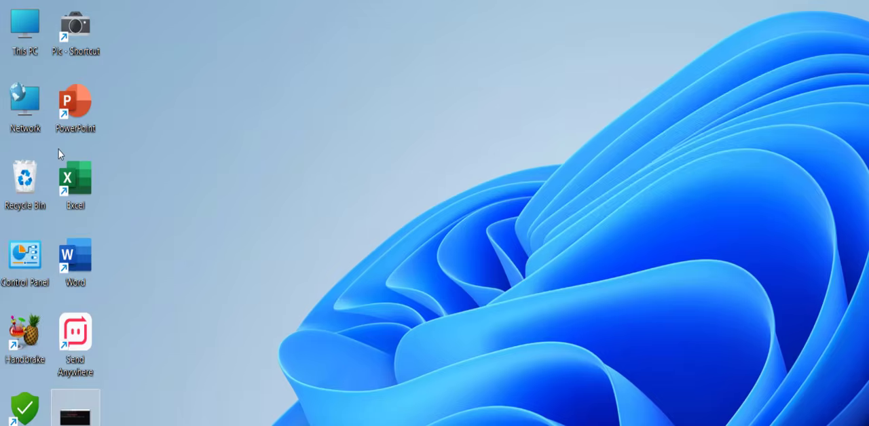
pyautogui.rightClick(24, 102)
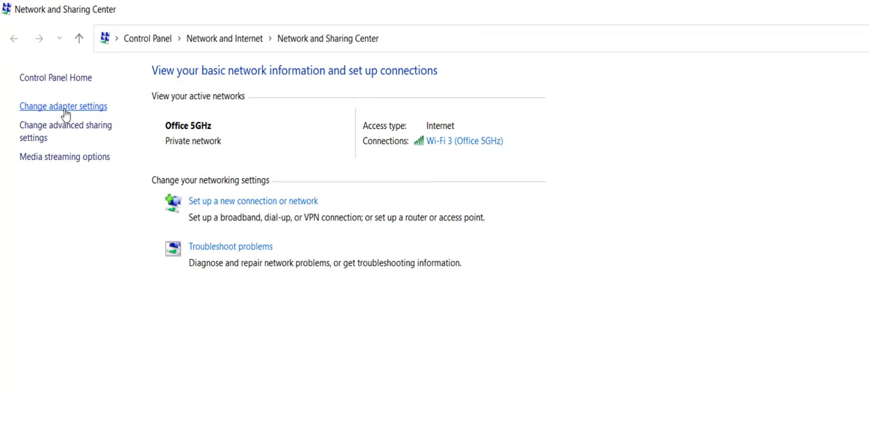
pyautogui.click(62, 105)
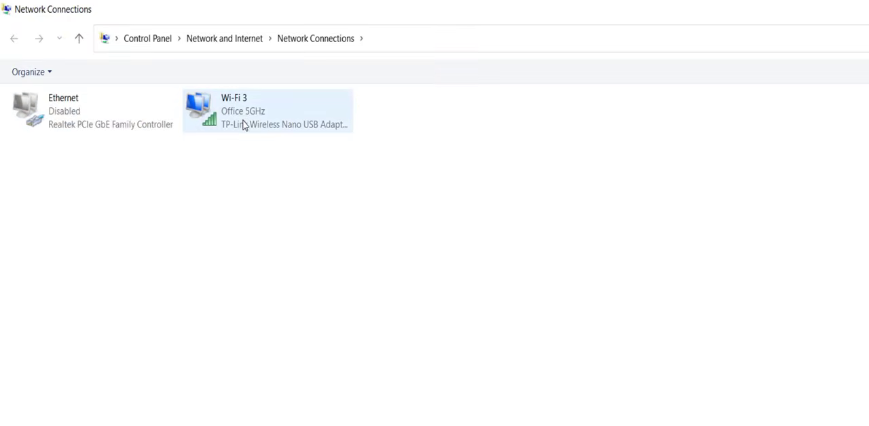
pyautogui.rightClick(266, 112)
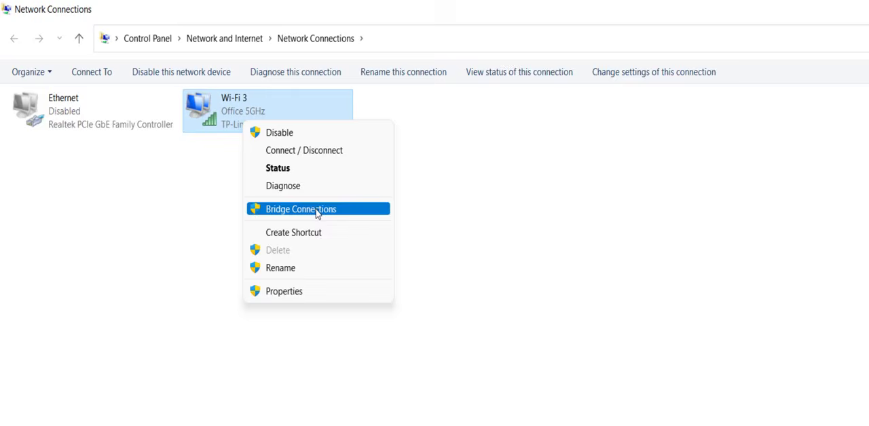
# Open Wi-Fi 3's properties and go into its Internet Protocol Version 4 (TCP/IPv4) settings
pyautogui.click(284, 291)
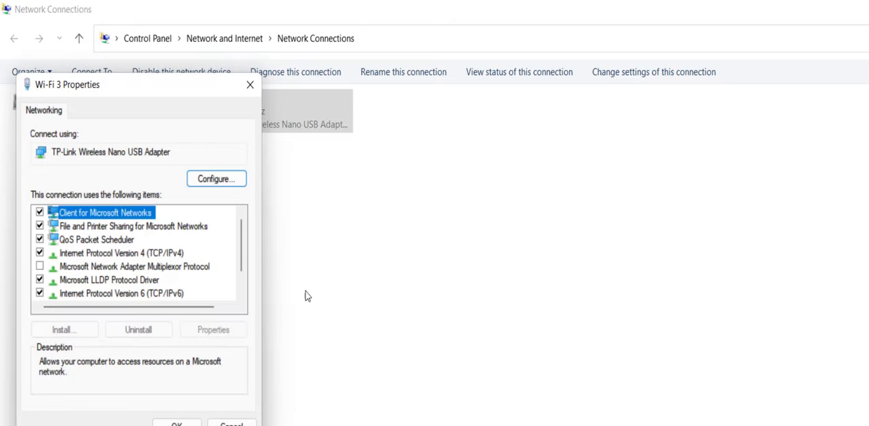
pyautogui.moveTo(68, 85); pyautogui.dragTo(273, 109)
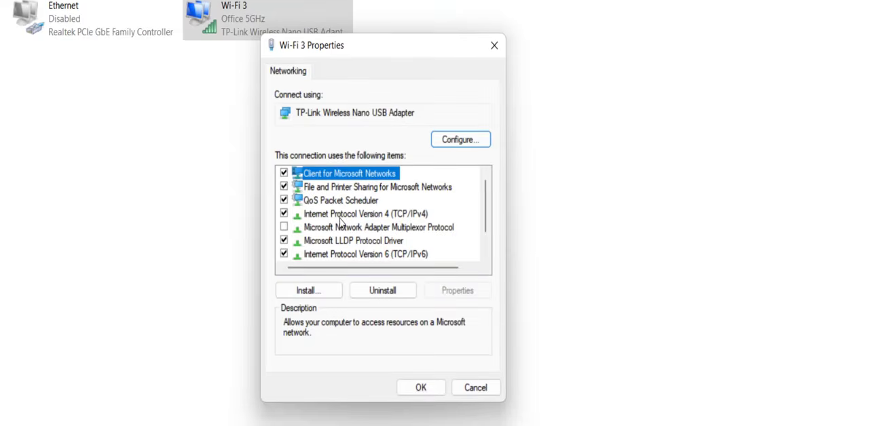
pyautogui.click(355, 214)
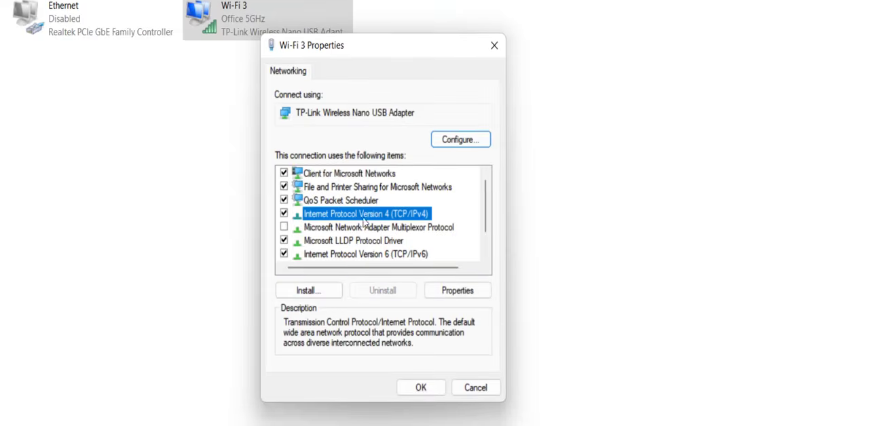
pyautogui.moveTo(410, 217)
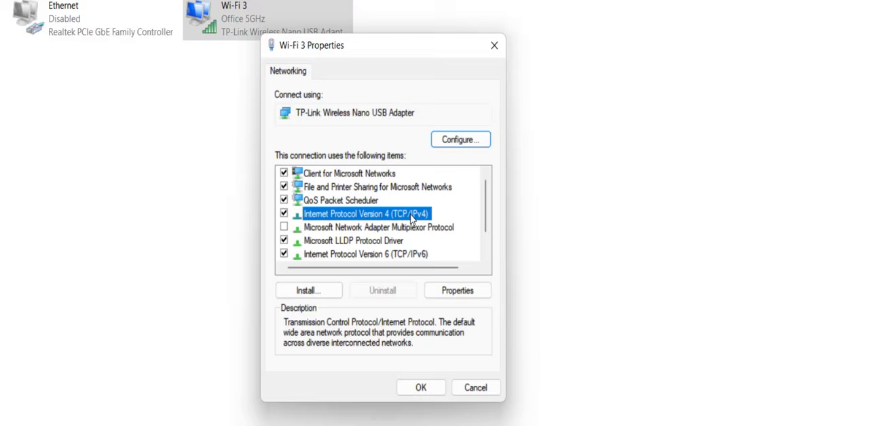
pyautogui.click(457, 290)
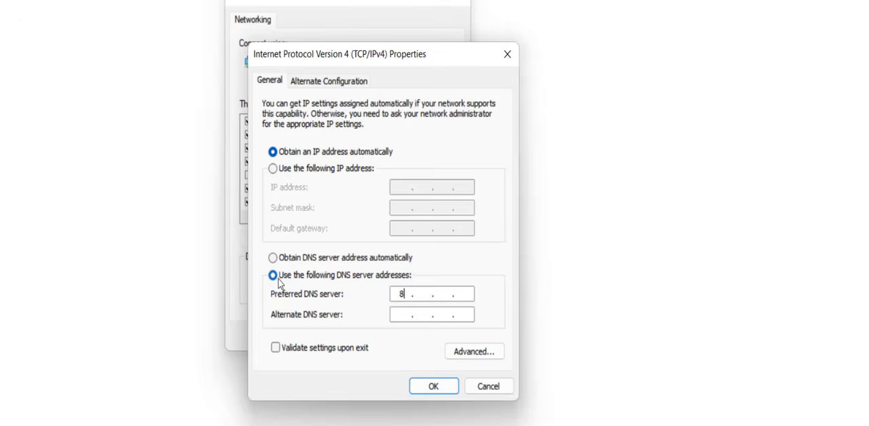
# Enter preferred DNS 8.8.8.8 and alternate DNS 8.8.4.4 for Wi-Fi 3
pyautogui.write('8.8.8')
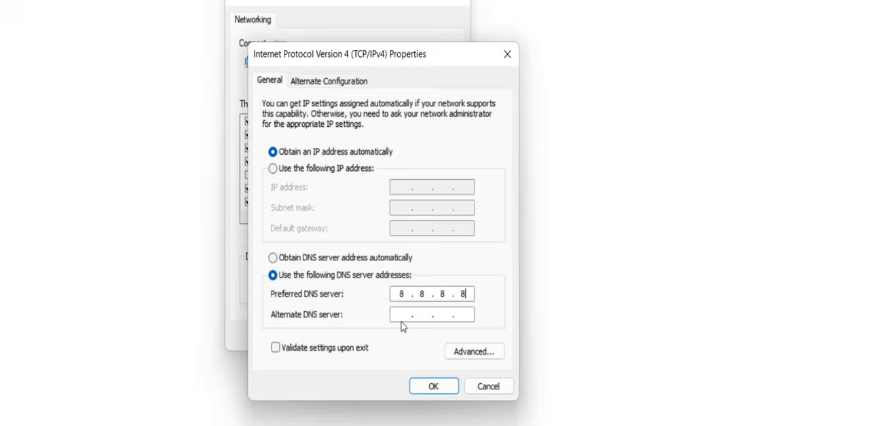
pyautogui.write('8.8..')
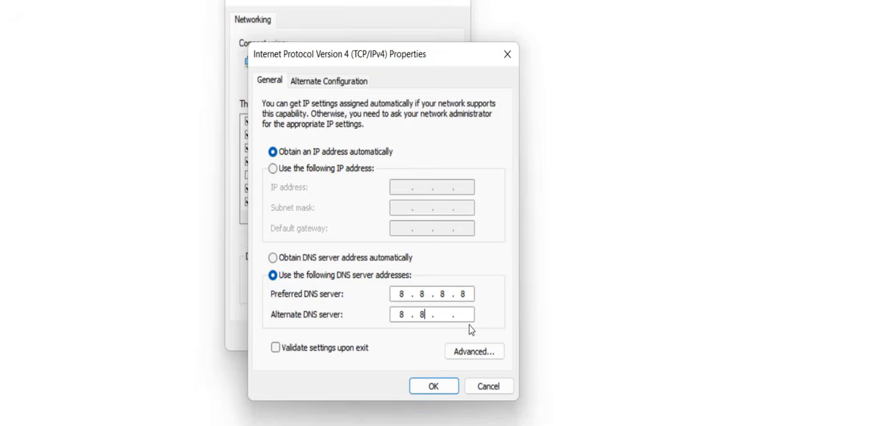
pyautogui.write('4.4')
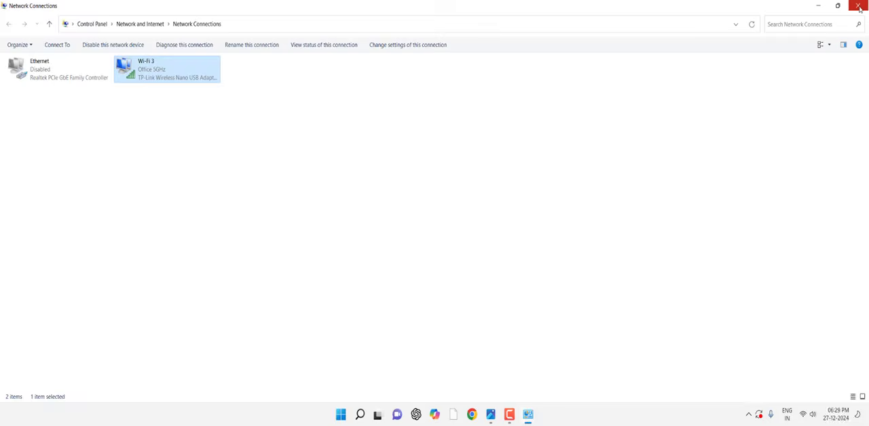
pyautogui.moveTo(859, 7)
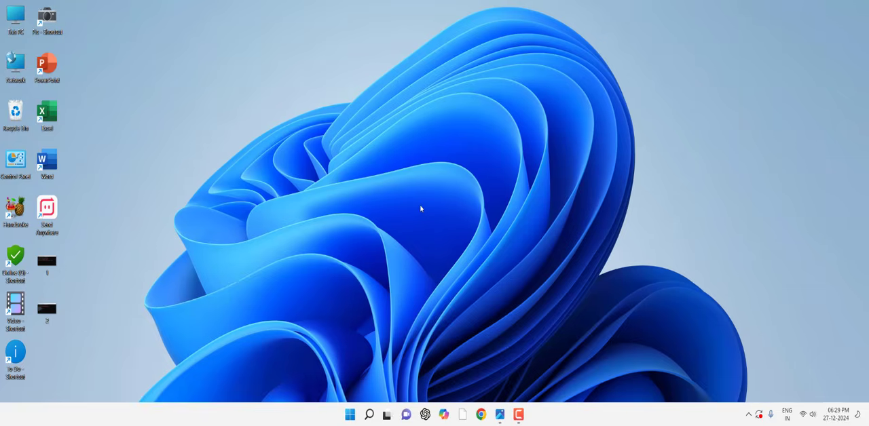
# Search 'cmd' in Start and run Command Prompt as administrator
pyautogui.click(350, 414)
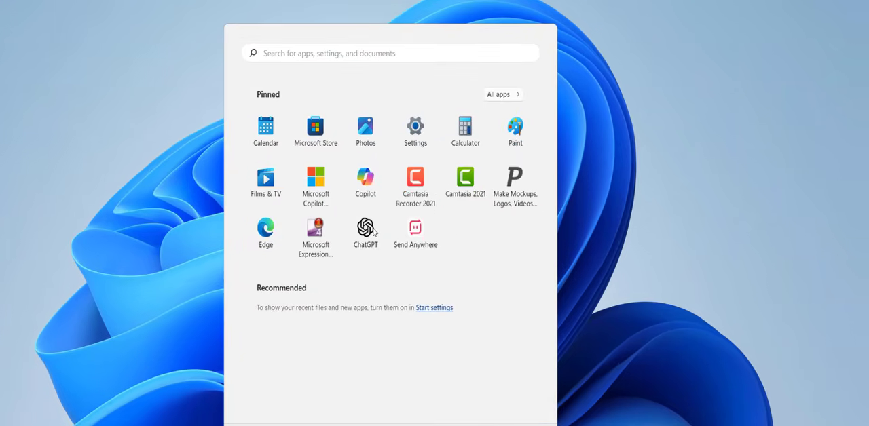
pyautogui.write('cmd')
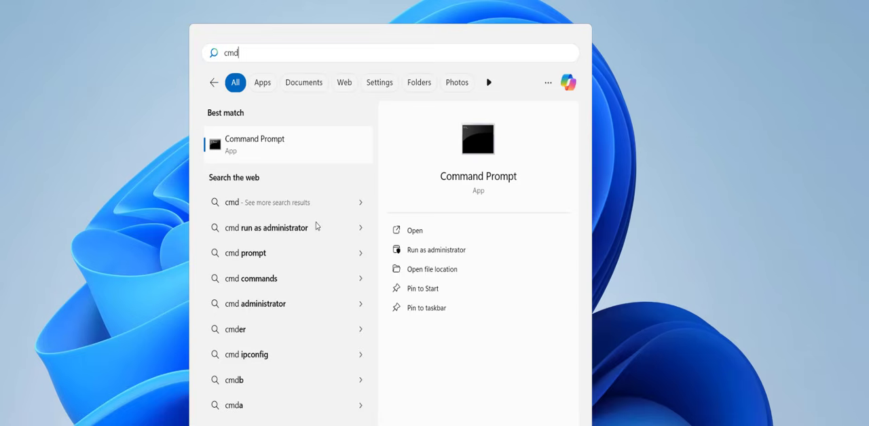
pyautogui.rightClick(253, 144)
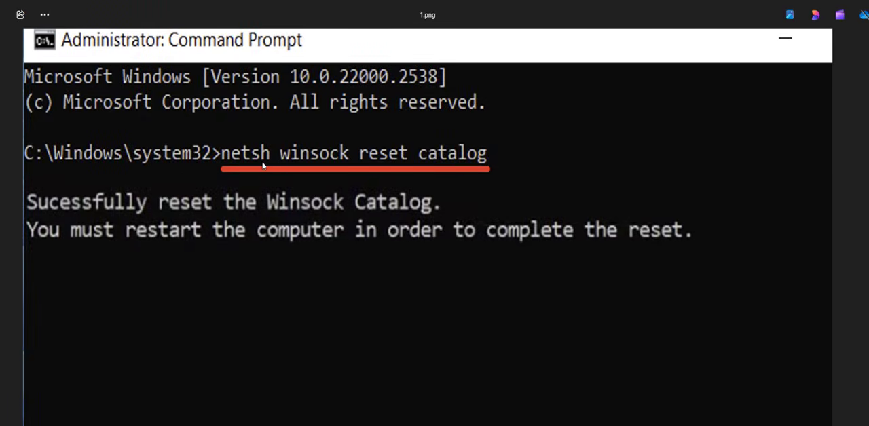
pyautogui.moveTo(360, 171)
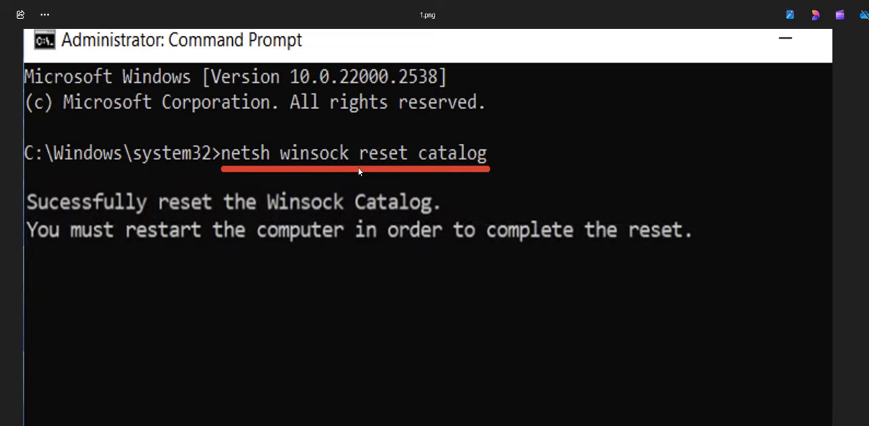
pyautogui.moveTo(492, 165)
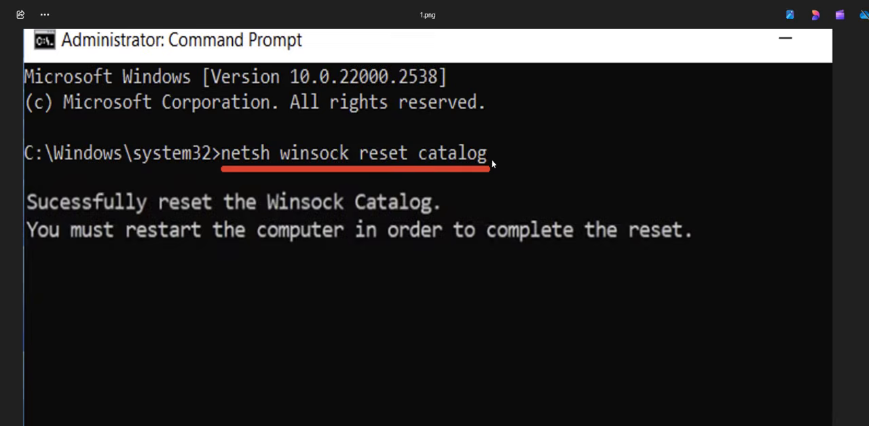
pyautogui.moveTo(84, 224)
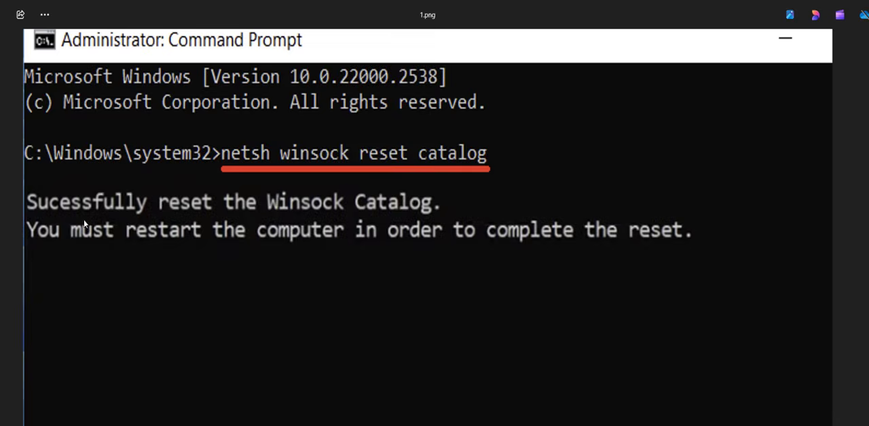
pyautogui.moveTo(391, 212)
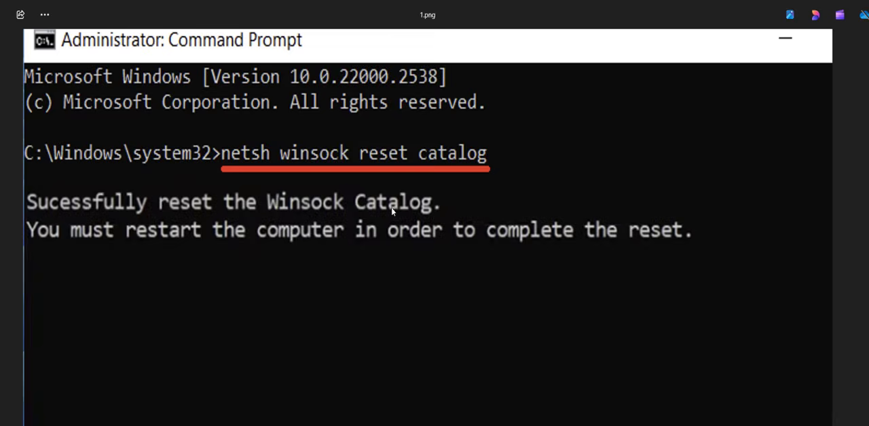
pyautogui.moveTo(255, 257)
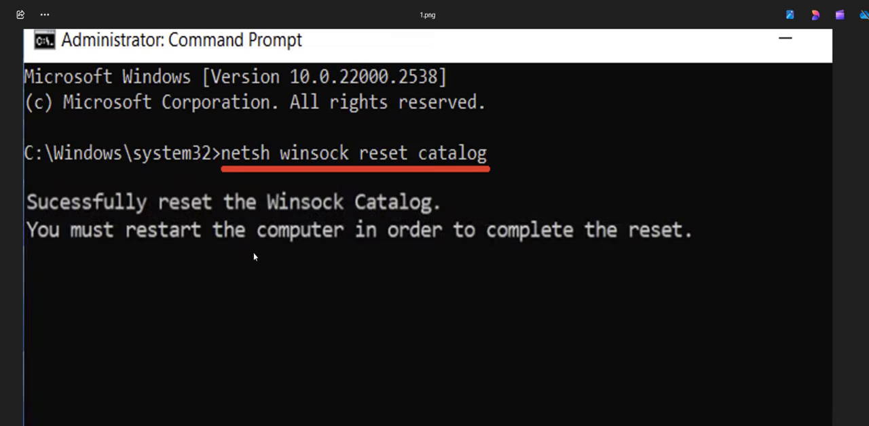
pyautogui.moveTo(258, 257)
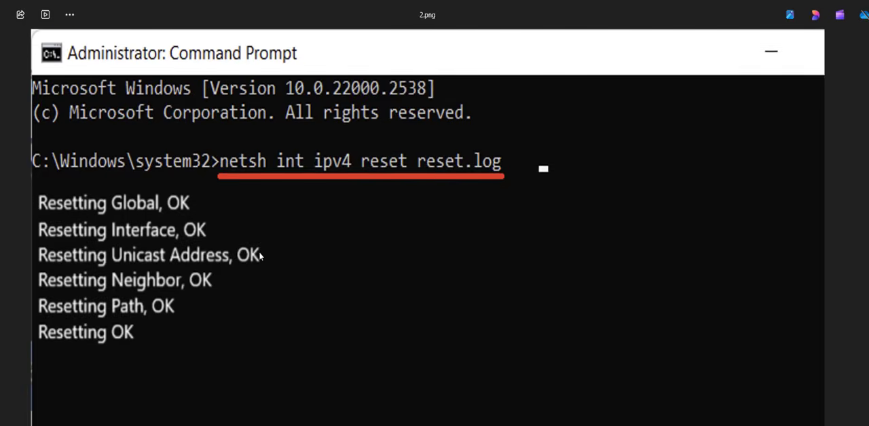
pyautogui.moveTo(256, 201)
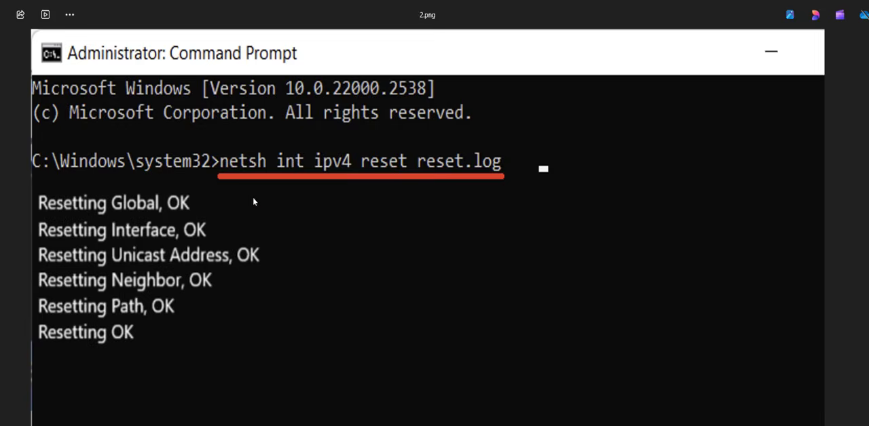
pyautogui.moveTo(272, 176)
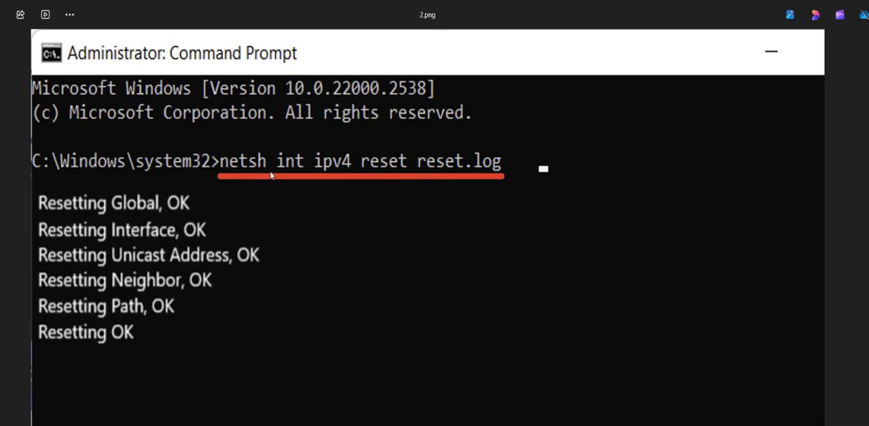
pyautogui.moveTo(323, 177)
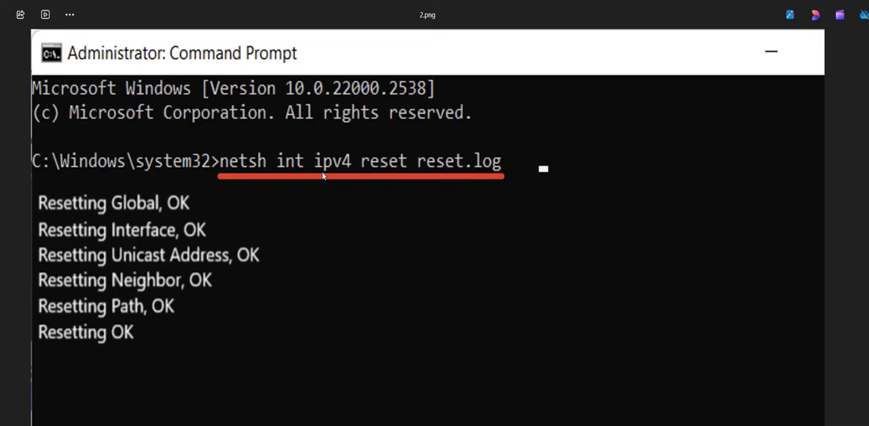
pyautogui.moveTo(433, 171)
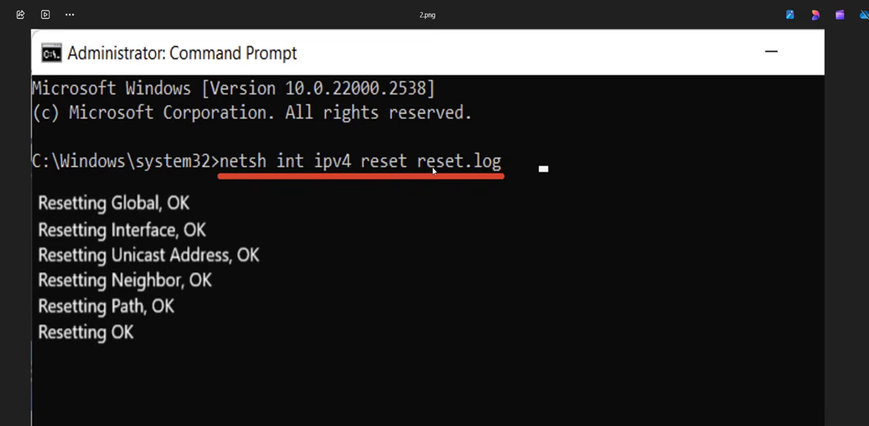
pyautogui.moveTo(488, 171)
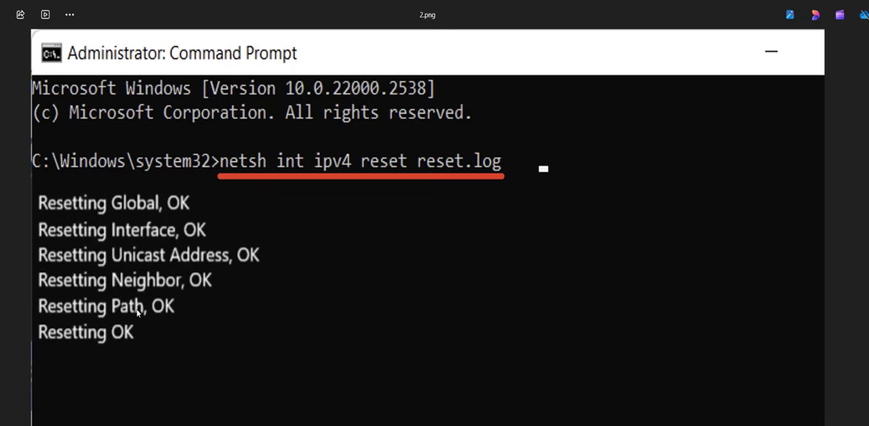
pyautogui.moveTo(161, 346)
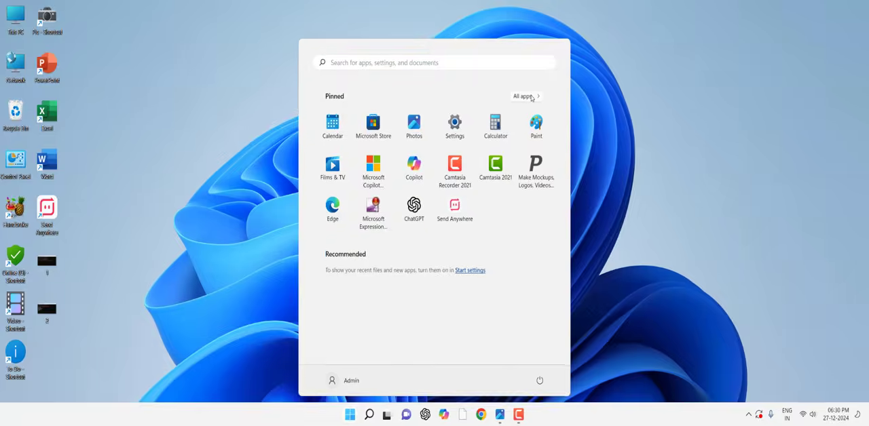
# Launch Services and set WLAN AutoConfig's startup type to Automatic
pyautogui.write('services')
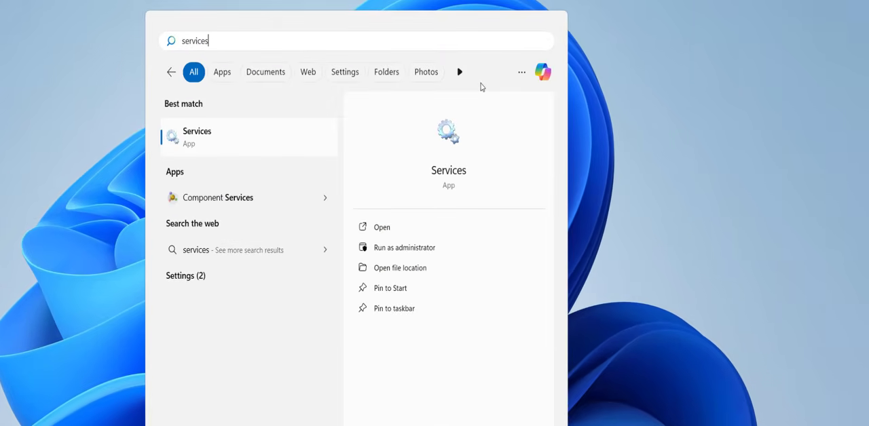
pyautogui.click(381, 226)
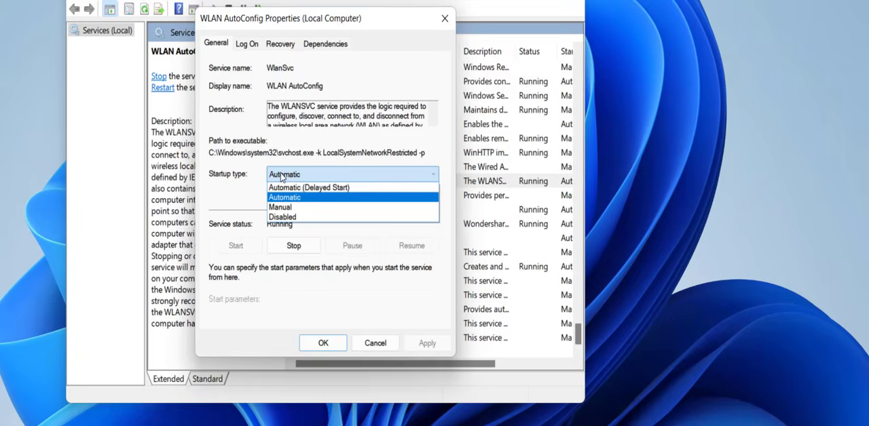
pyautogui.click(285, 198)
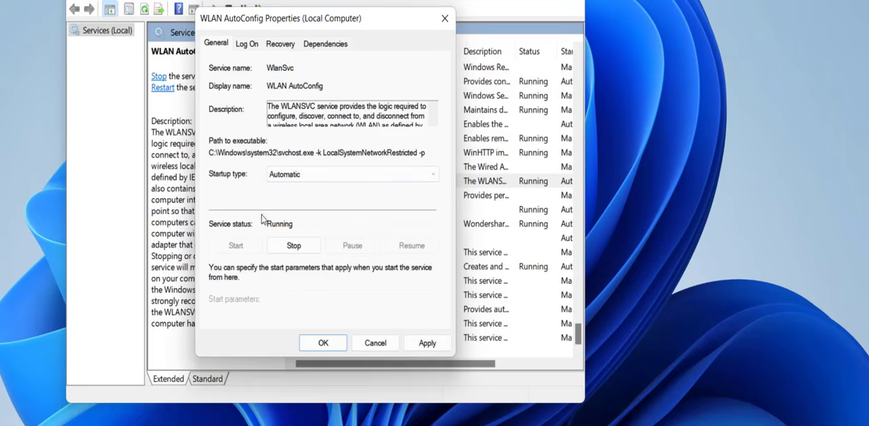
pyautogui.moveTo(237, 252)
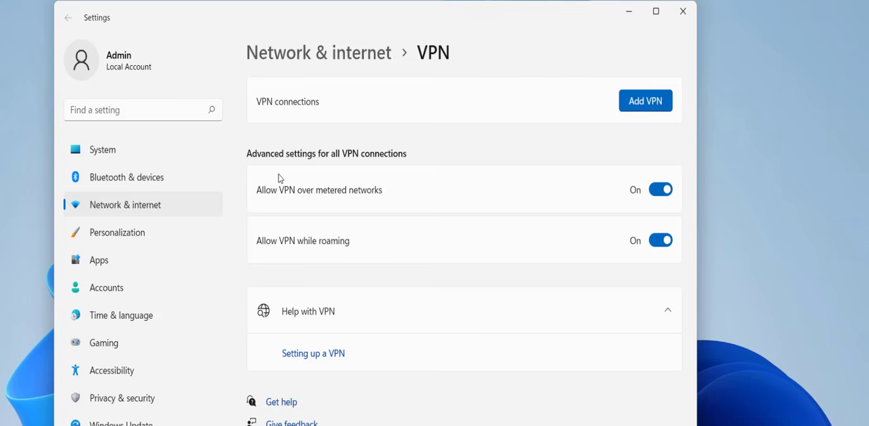
pyautogui.moveTo(472, 124)
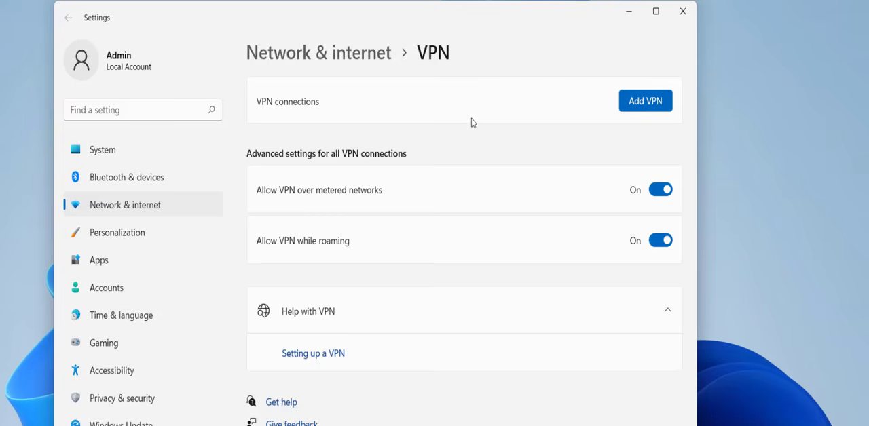
pyautogui.moveTo(617, 46)
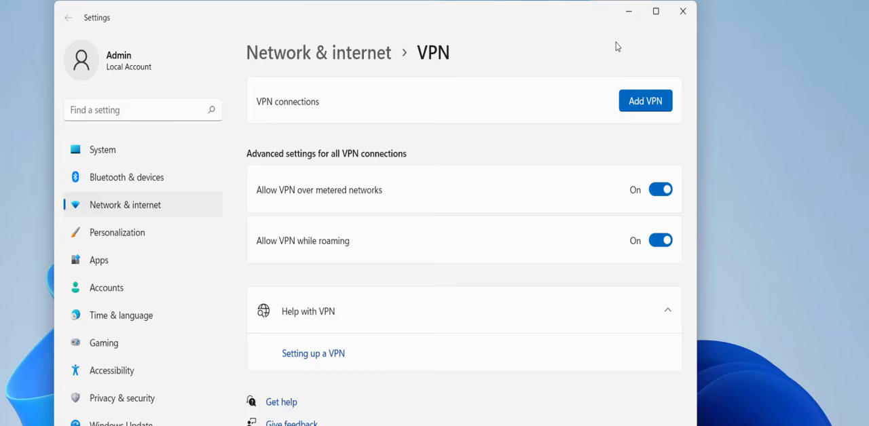
# Close the VPN page of Settings after confirming both VPN toggles are on
pyautogui.click(681, 11)
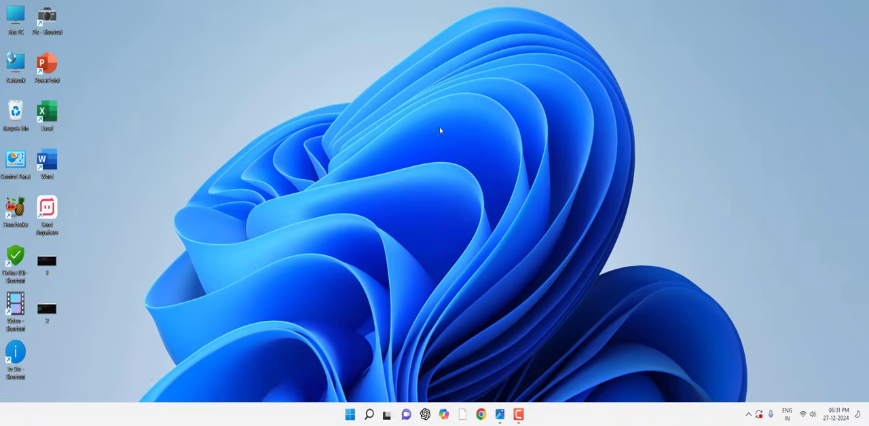
# Open Device Manager via This PC > Manage and bring up the TP-Link Wireless Nano USB Adapter's actions
pyautogui.rightClick(15, 17)
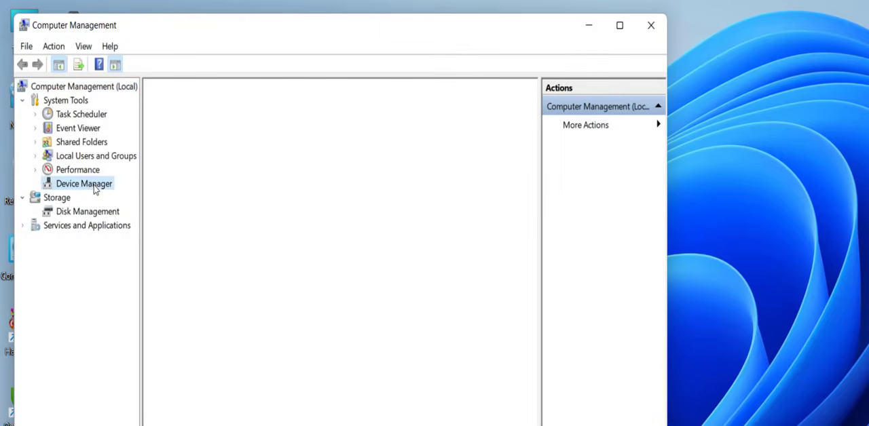
pyautogui.click(84, 183)
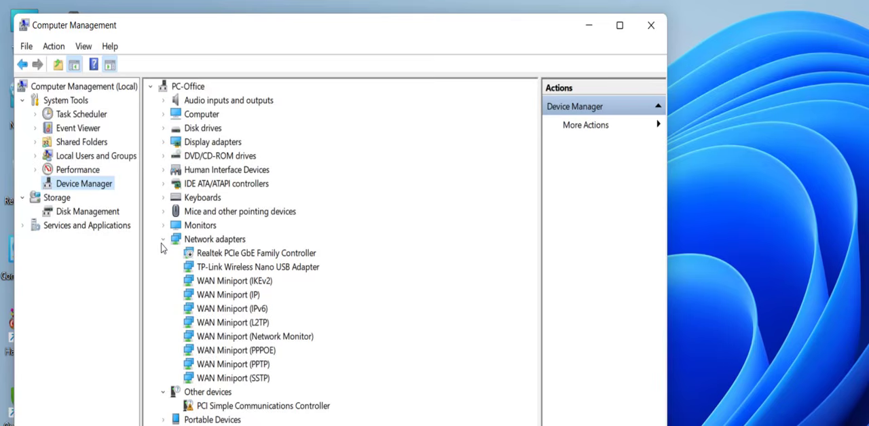
pyautogui.moveTo(182, 265)
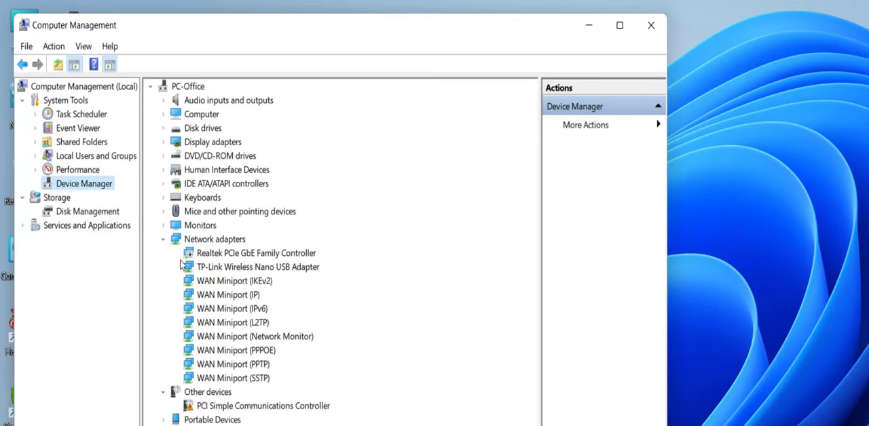
pyautogui.moveTo(219, 274)
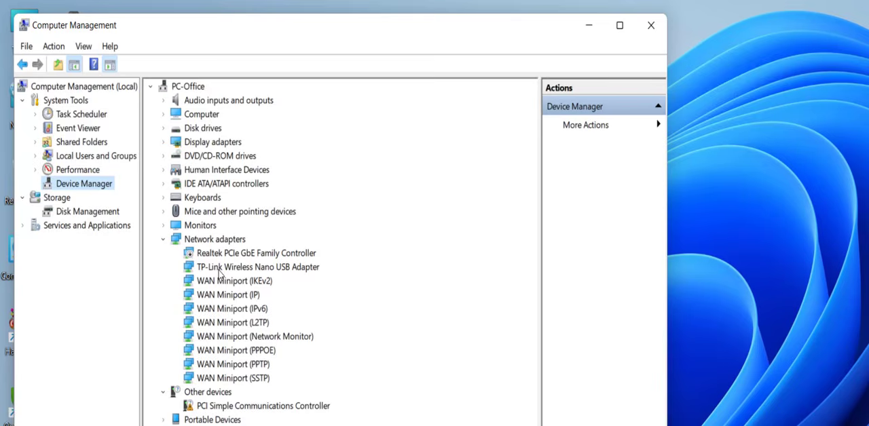
pyautogui.rightClick(258, 266)
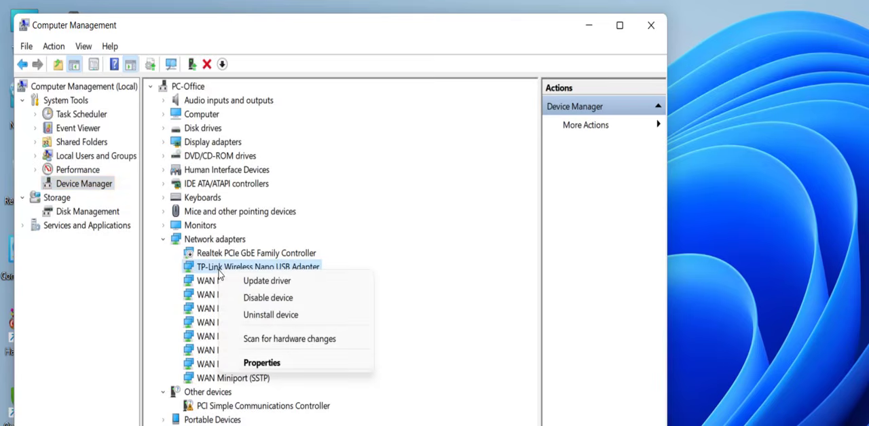
pyautogui.moveTo(312, 318)
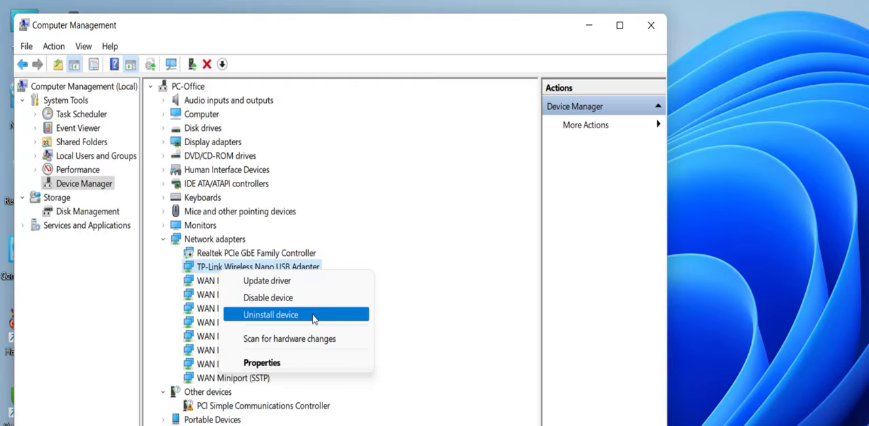
pyautogui.moveTo(408, 317)
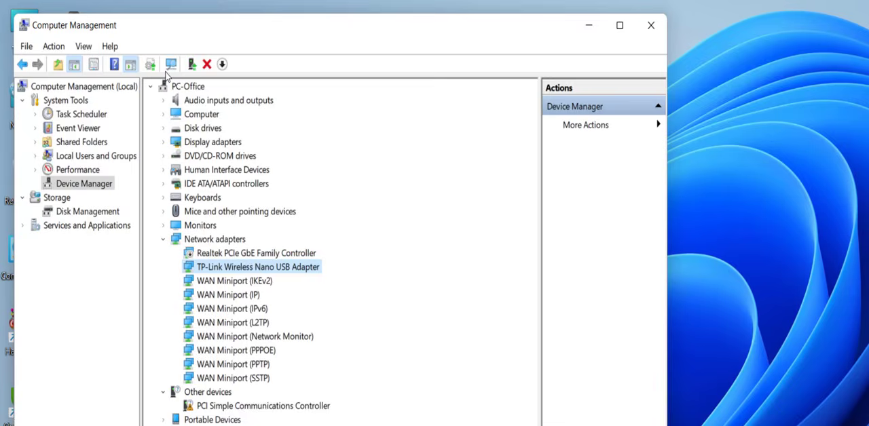
pyautogui.moveTo(171, 63)
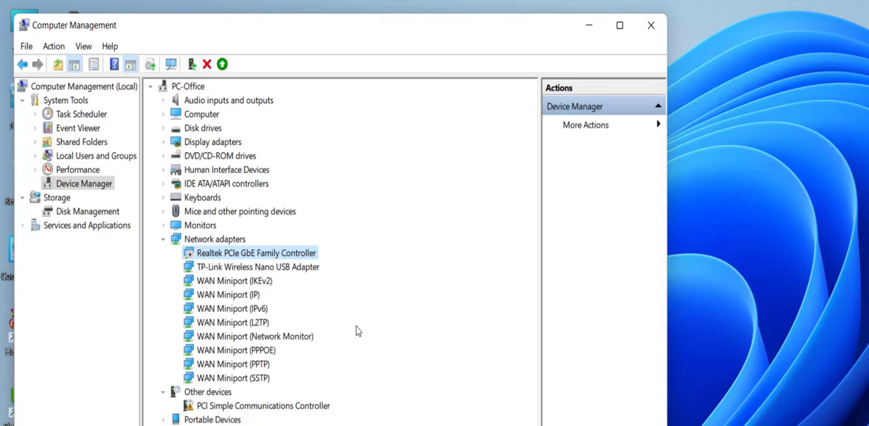
# Update the TP-Link adapter's driver, picking the Microsoft driver from the available list
pyautogui.rightClick(258, 266)
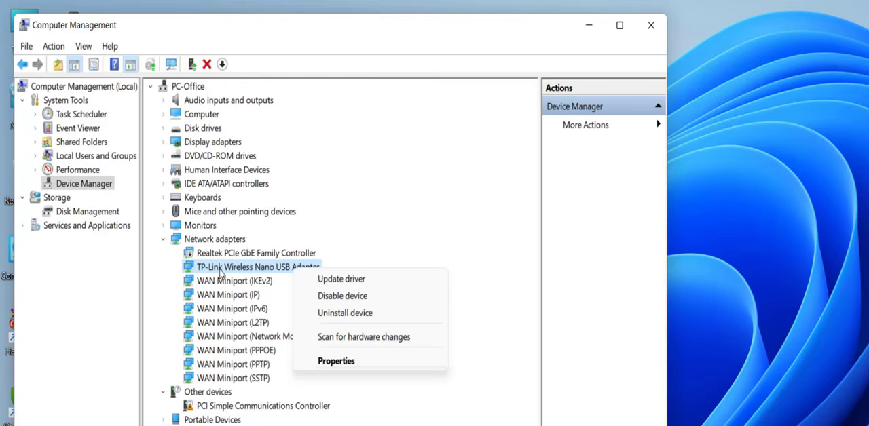
pyautogui.moveTo(340, 280)
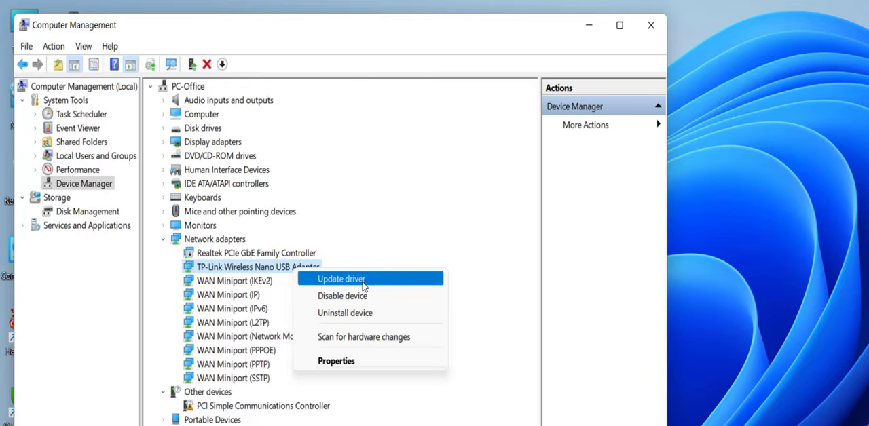
pyautogui.click(340, 280)
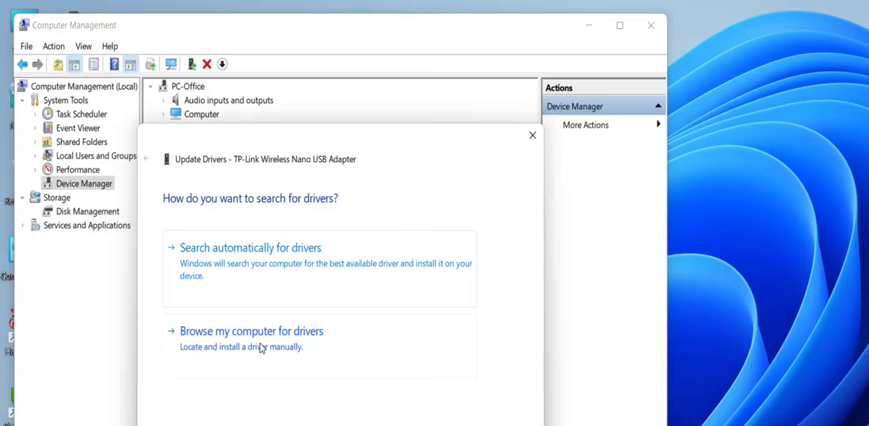
pyautogui.click(251, 331)
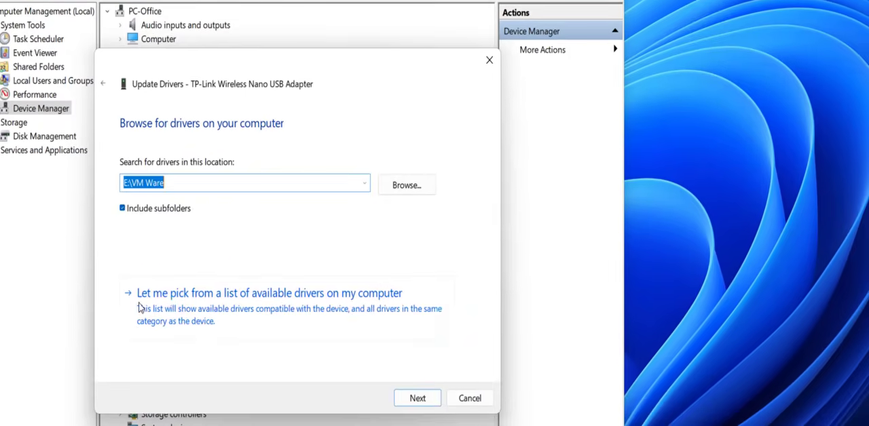
pyautogui.click(269, 293)
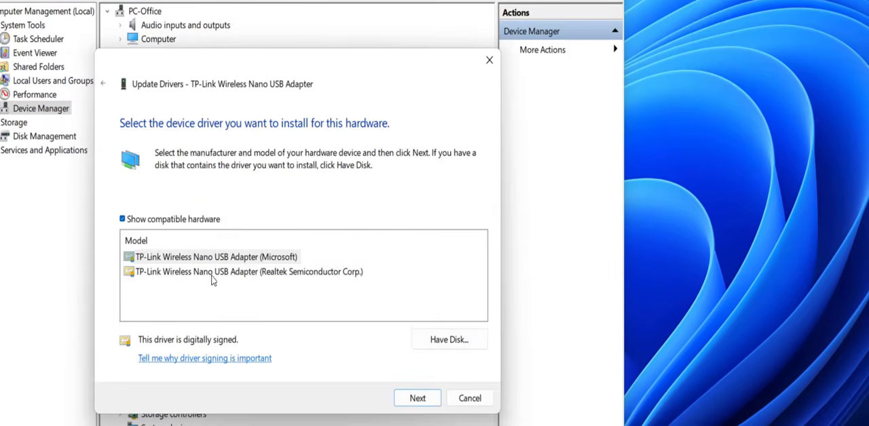
pyautogui.click(213, 257)
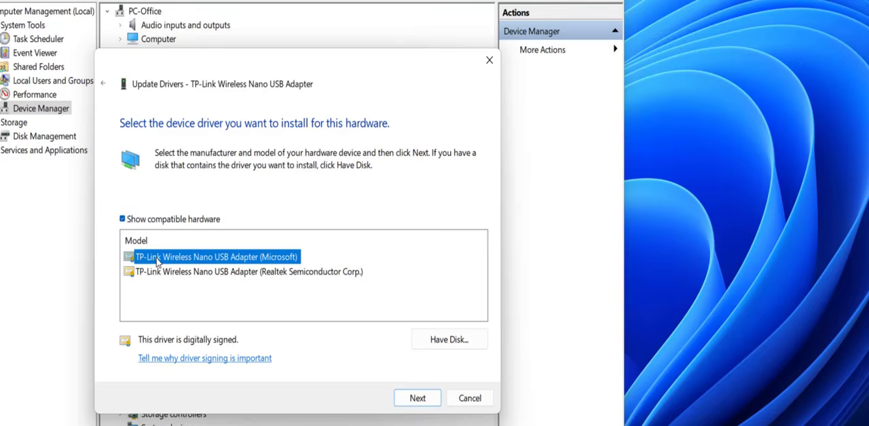
pyautogui.moveTo(182, 269)
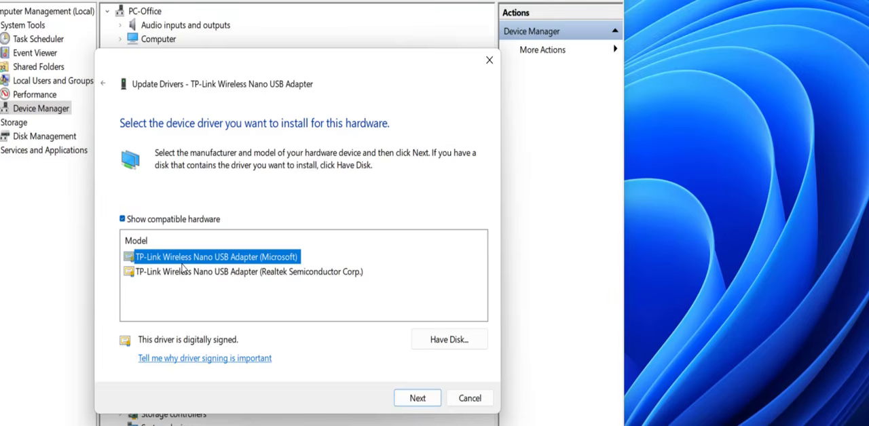
pyautogui.moveTo(209, 265)
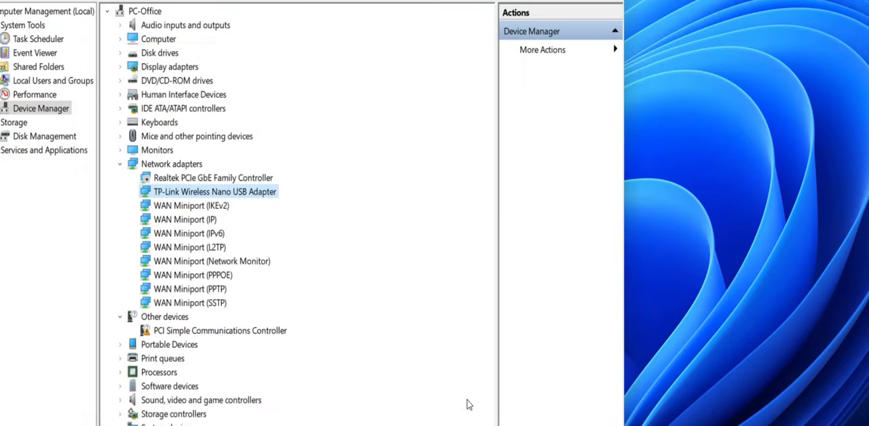
# Close Computer Management, returning to the desktop
pyautogui.click(396, 16)
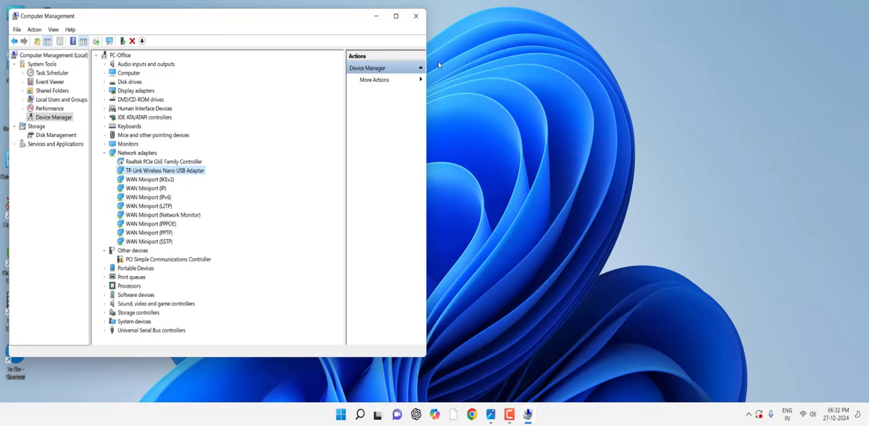
pyautogui.click(416, 16)
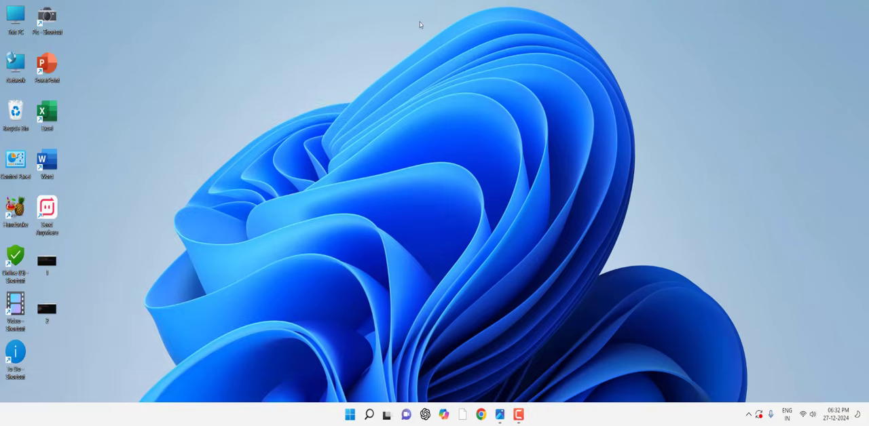